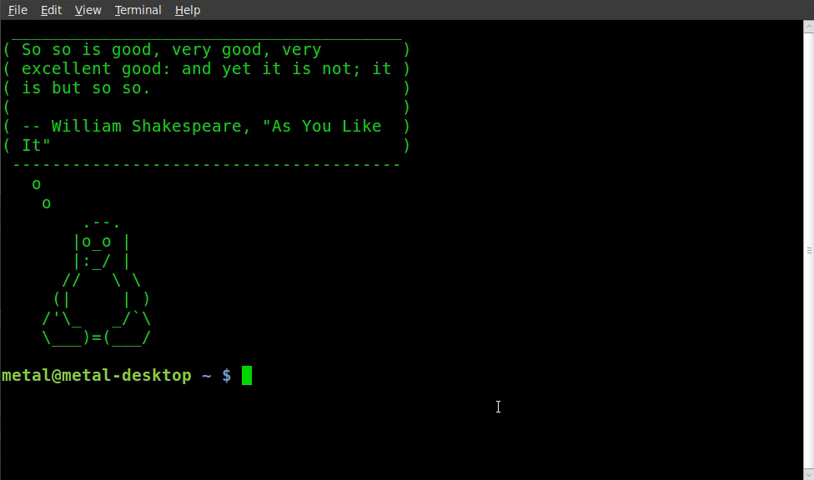
# Step: Assign Kris, Tom, BOB and Jenn to names[1] through names[4], correcting a mistyped name
pyautogui.write('name')
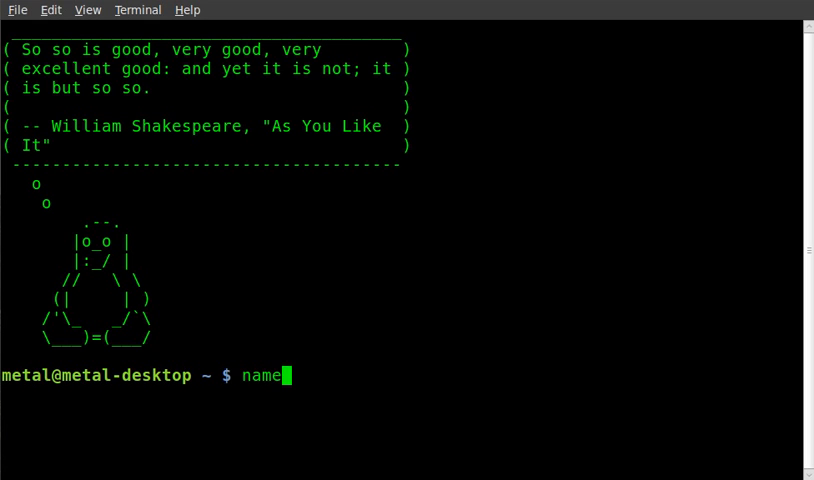
pyautogui.write('s')
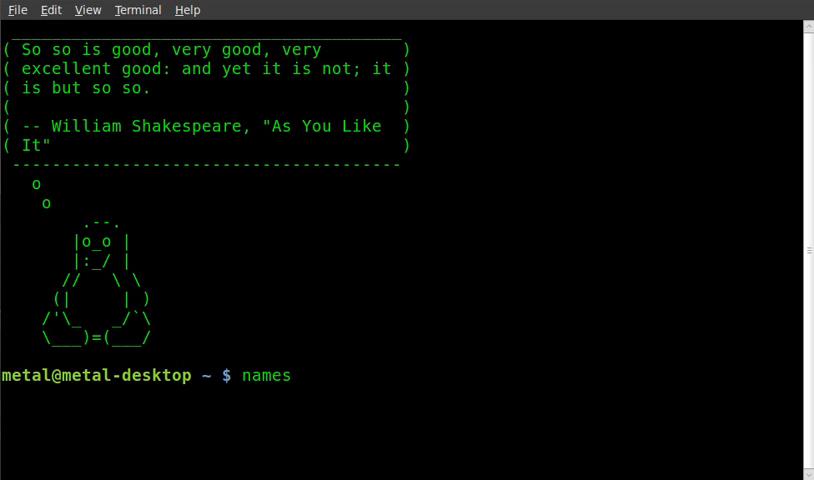
pyautogui.write('[1]')
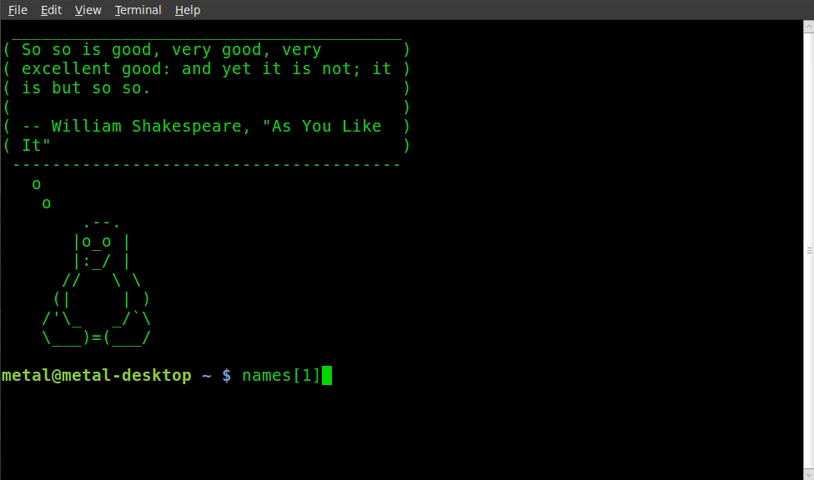
pyautogui.write('=')
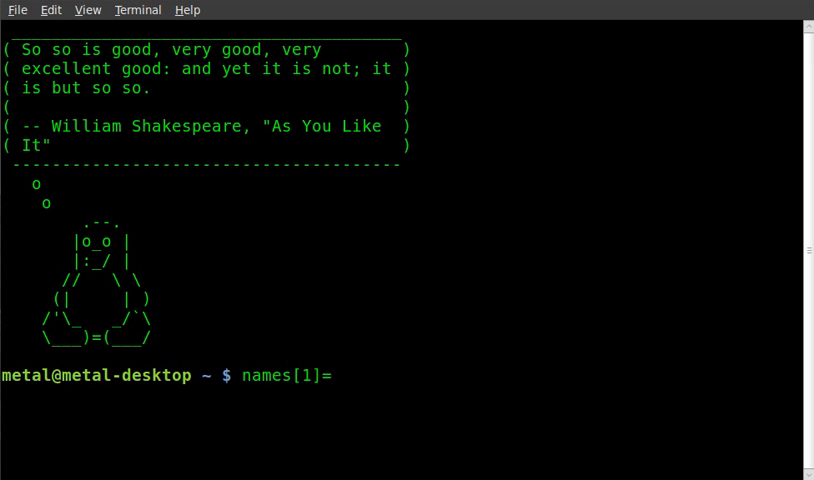
pyautogui.write('Kris')
pyautogui.write('names[3]=To')
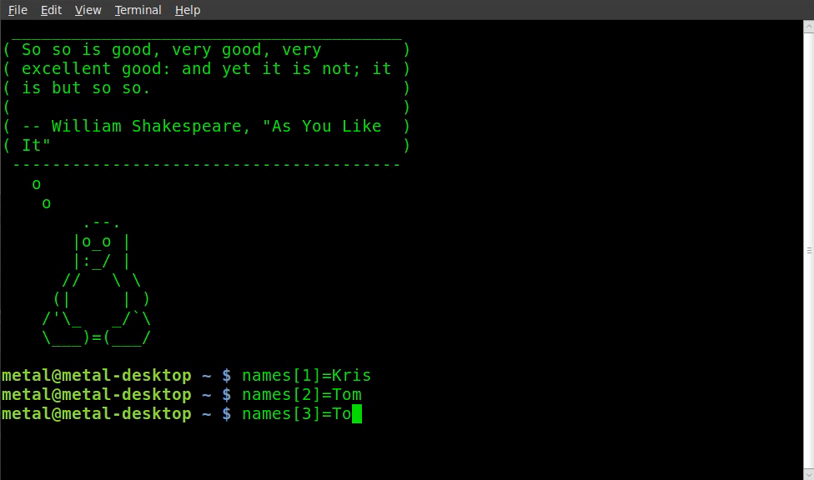
pyautogui.press('BackSpace')
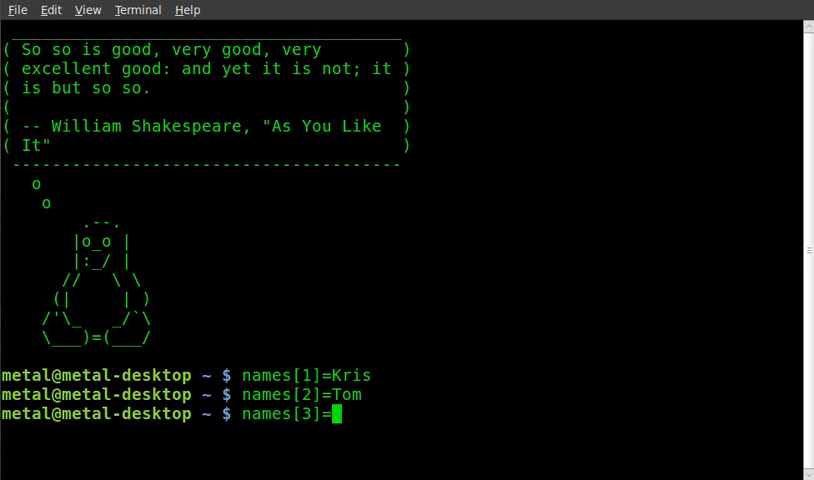
pyautogui.write('BOB')
pyautogui.write('names[4]=Jenn')
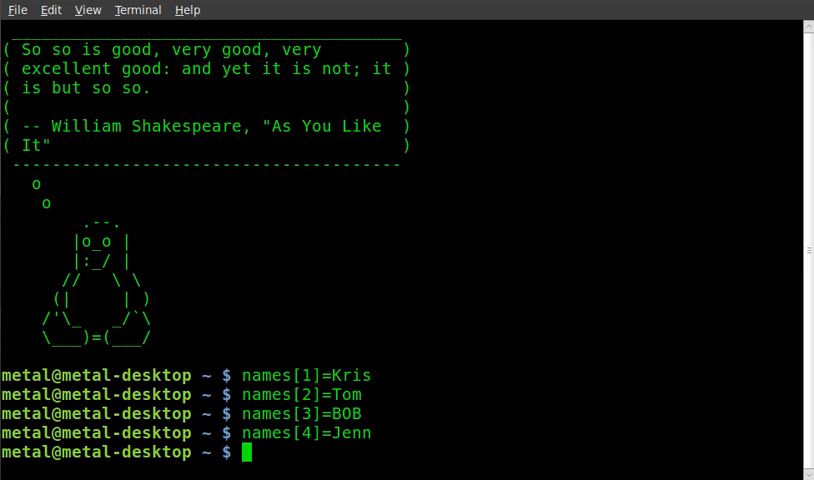
# Step: Type the loop header for i in {1..4};do at the bash prompt
pyautogui.write('for')
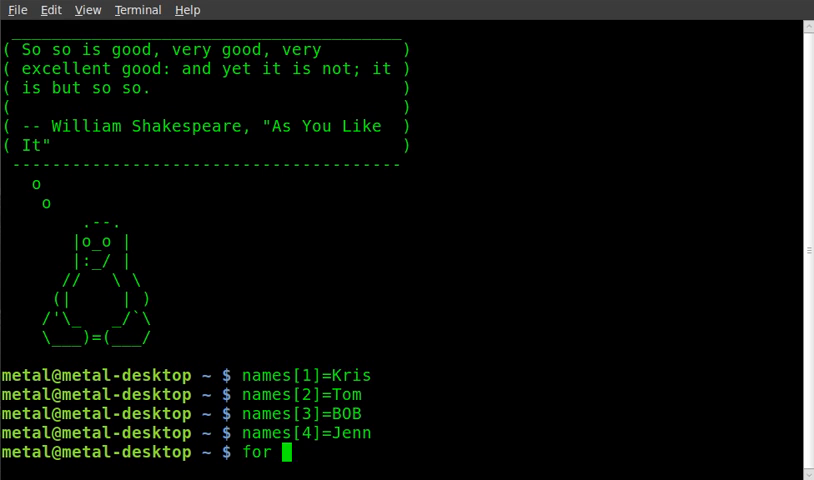
pyautogui.write('i in')
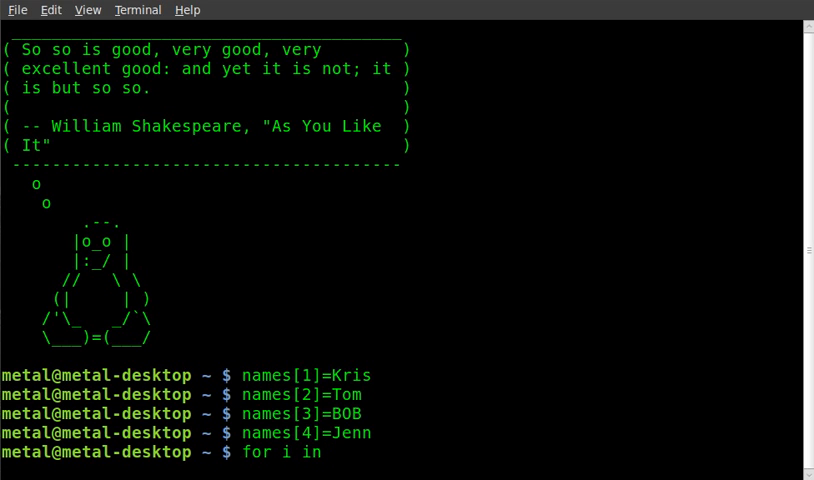
pyautogui.write('{')
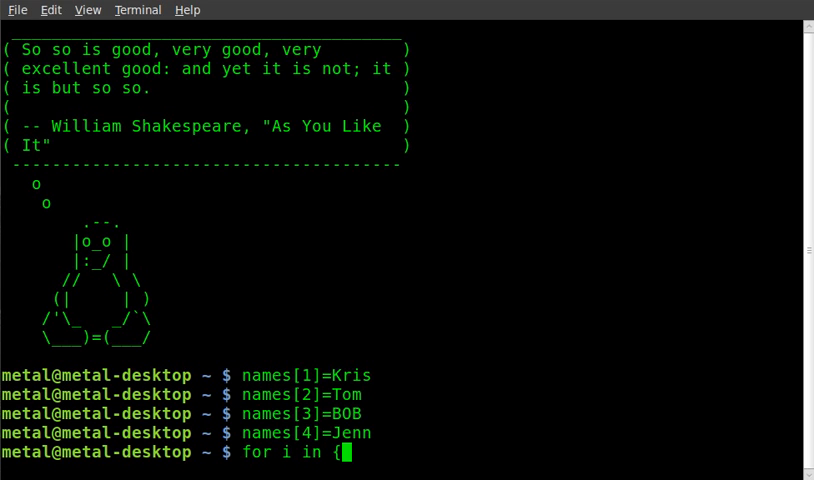
pyautogui.write('1..')
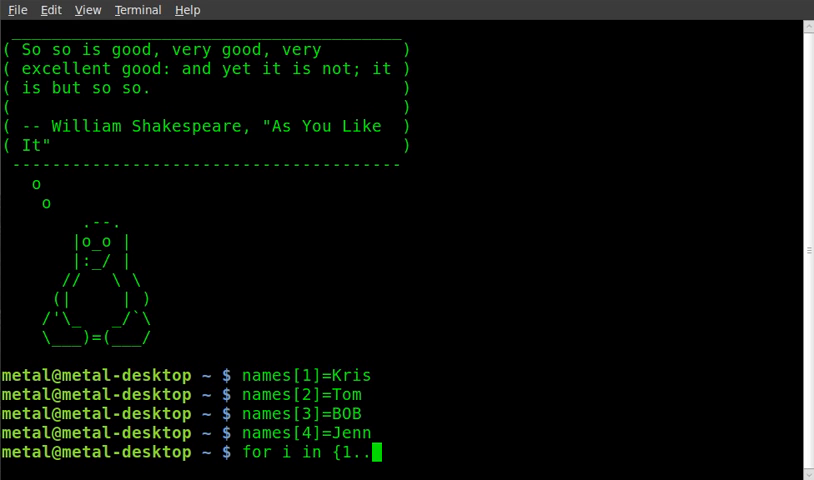
pyautogui.write('4')
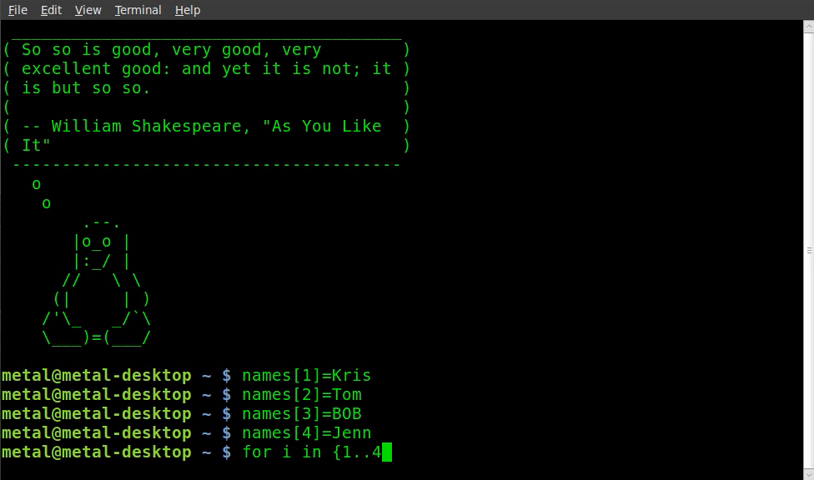
pyautogui.write('}')
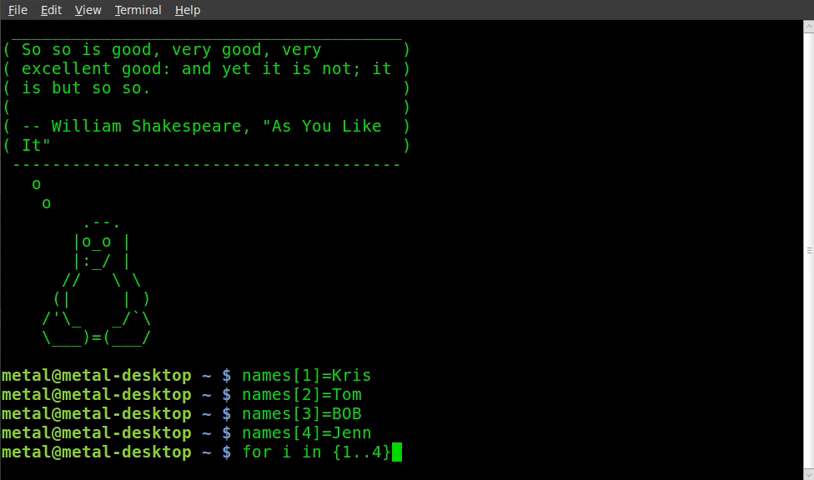
pyautogui.write(';')
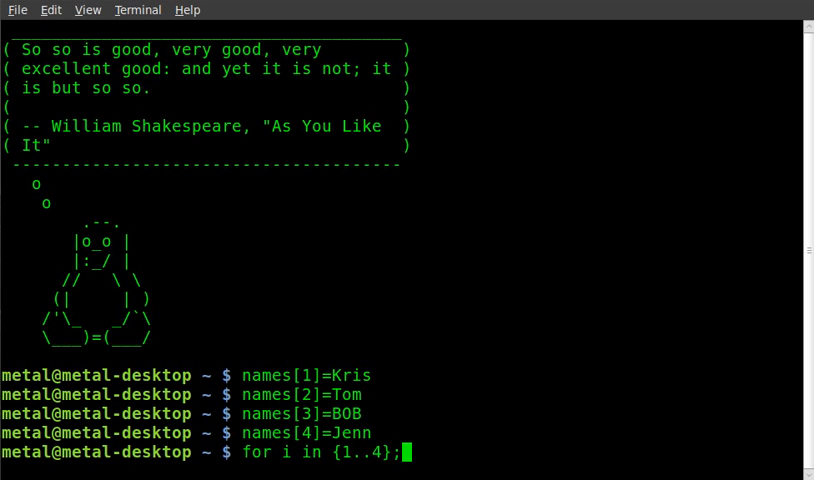
pyautogui.write('do')
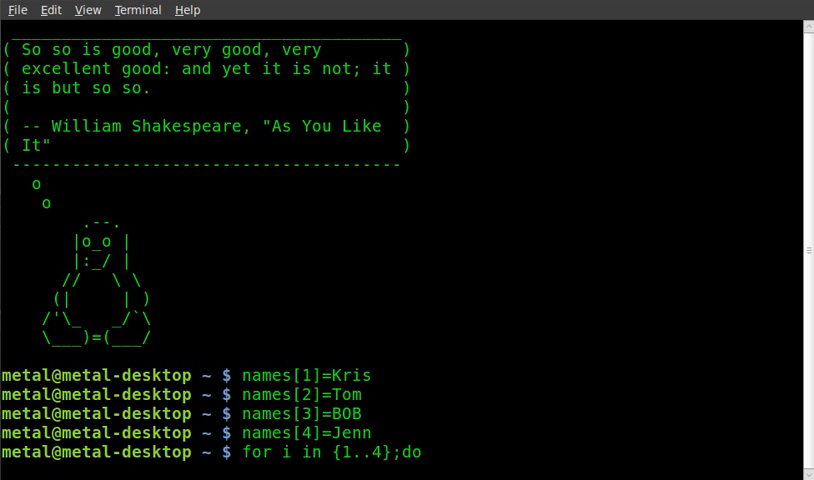
# Step: Complete the loop body with echo ${names[$i]};done, leaving it unrun
pyautogui.write('echo')
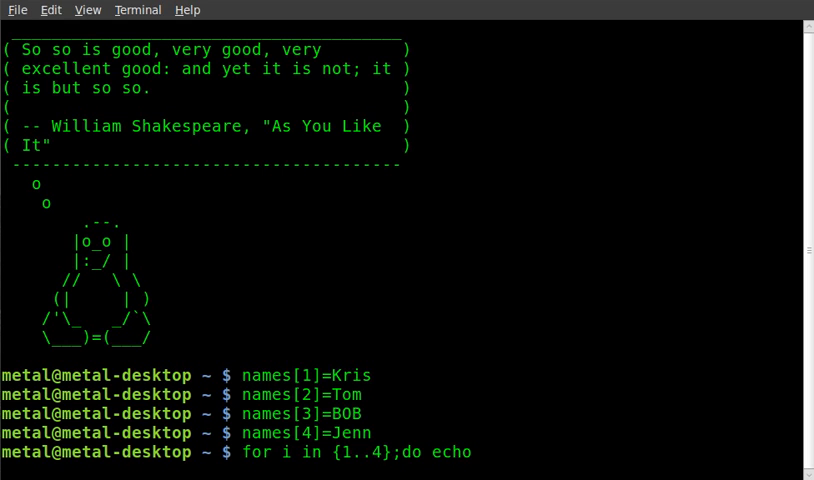
pyautogui.write('$')
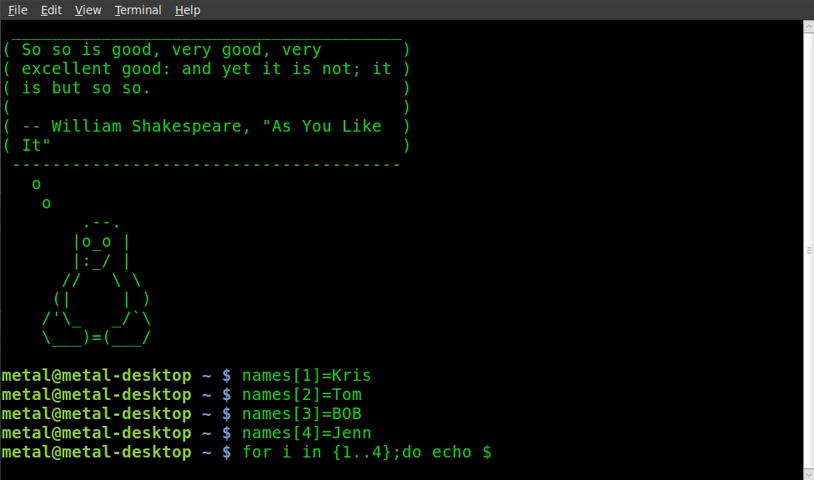
pyautogui.write('{')
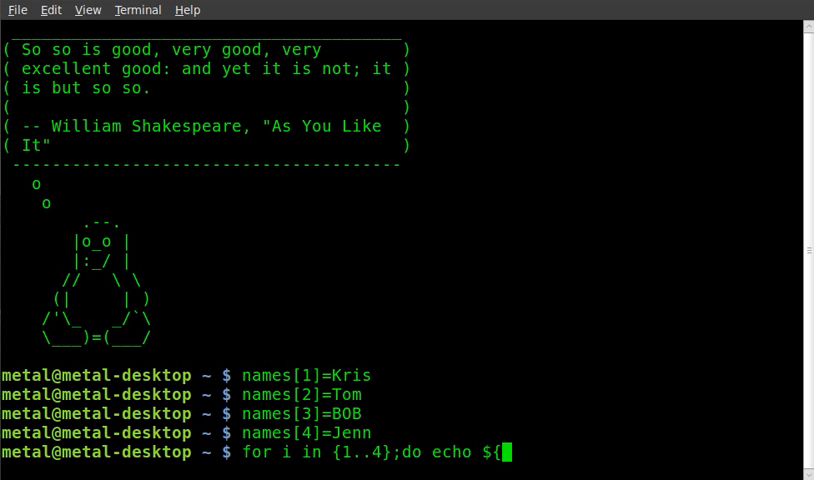
pyautogui.write('names')
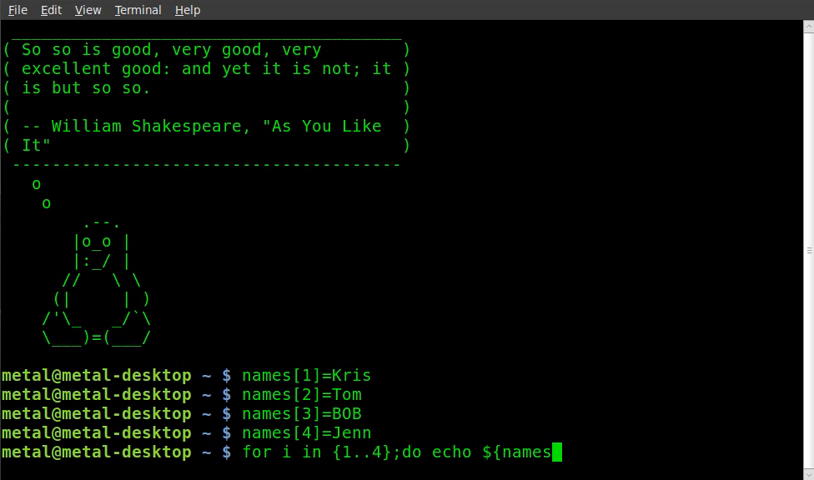
pyautogui.write('[')
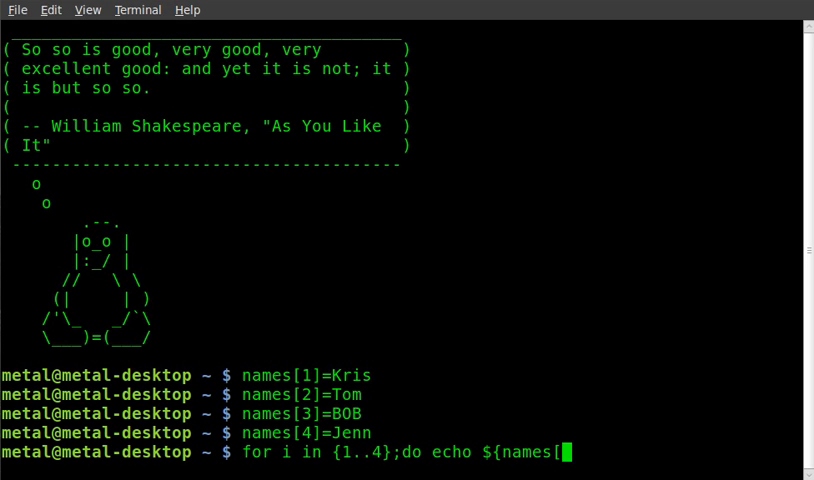
pyautogui.write('$i')
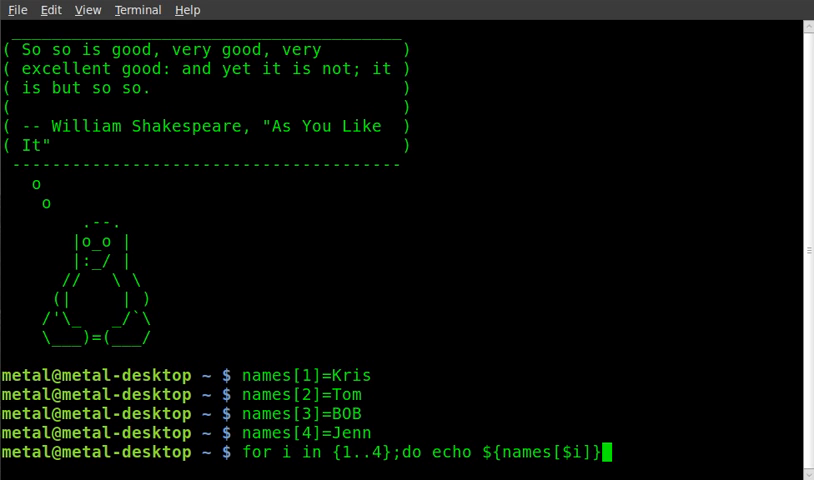
pyautogui.write(';d')
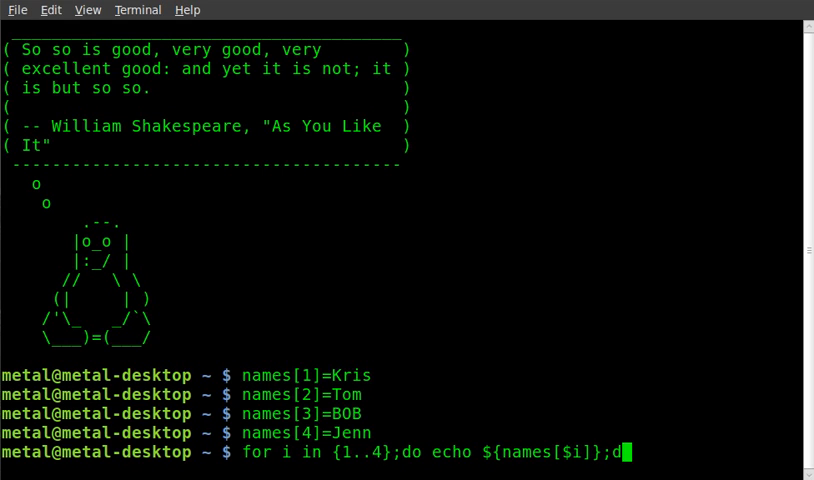
pyautogui.write('one')
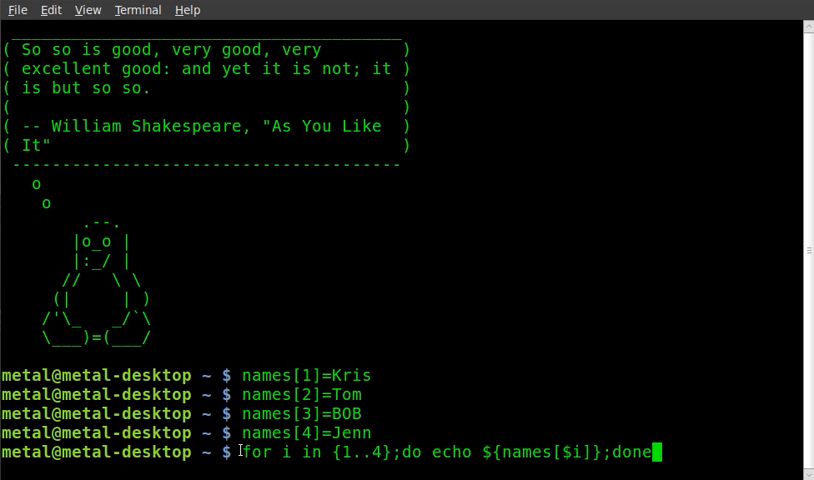
pyautogui.doubleClick(285, 452)
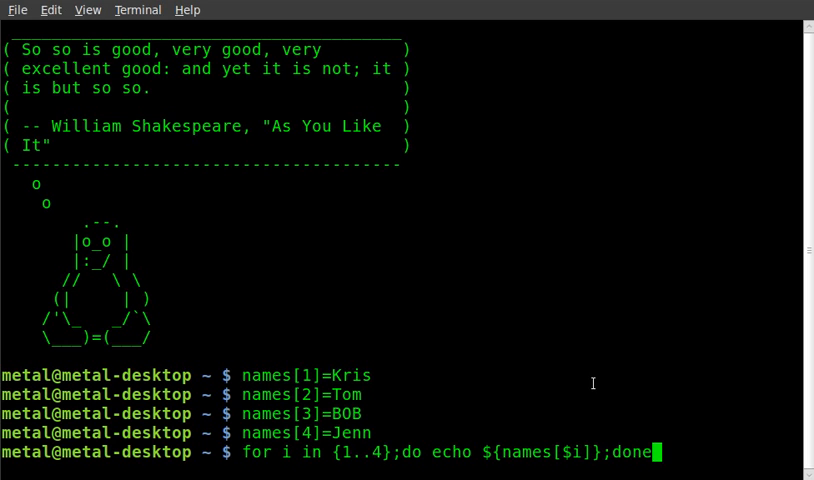
# Step: Run the {1..4} loop to print names 1 through 4
pyautogui.press('Return')
pyautogui.write('for i in {2..4};do echo ${names[$i]};done')
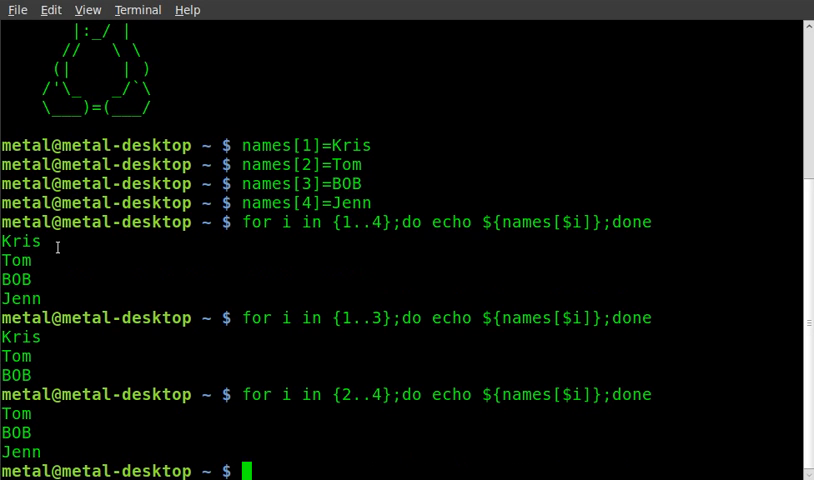
pyautogui.moveTo(15, 423)
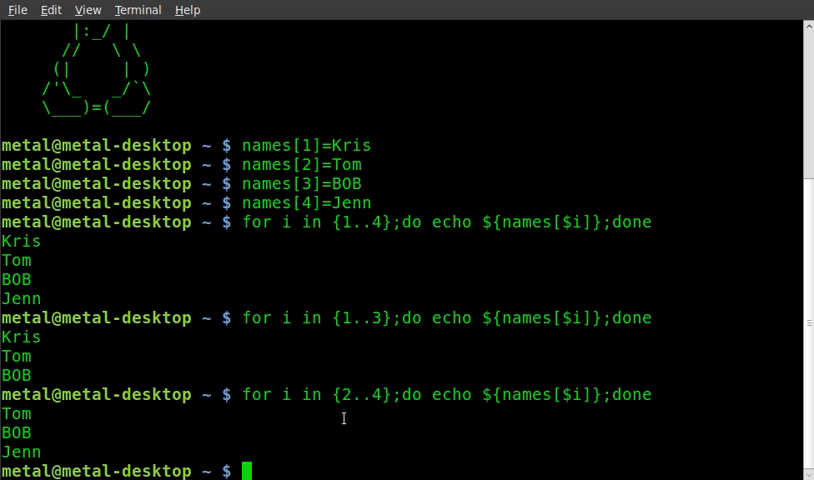
# Step: Enter the {2..4} loop, start a "${names[@]}" loop, and cancel the unclosed quote with Ctrl+C
pyautogui.write('for i in {2..4};do echo ${names[$i]};done')
pyautogui.write('for i in ;do echo $i;done')
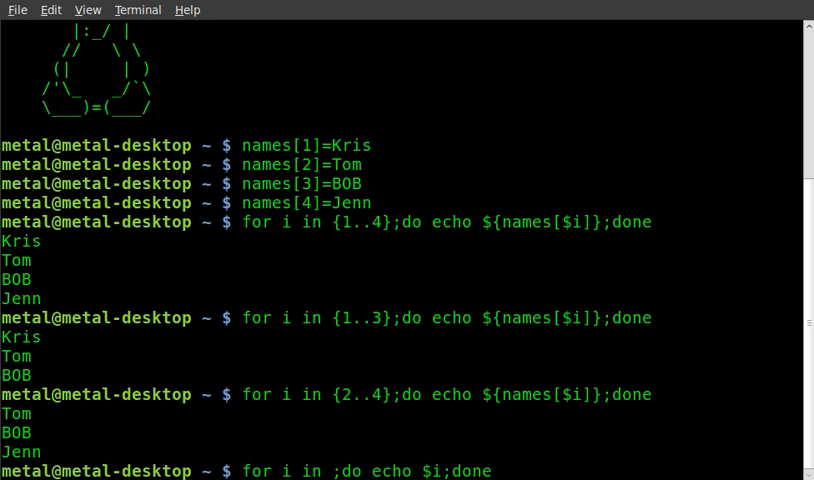
pyautogui.write('"')
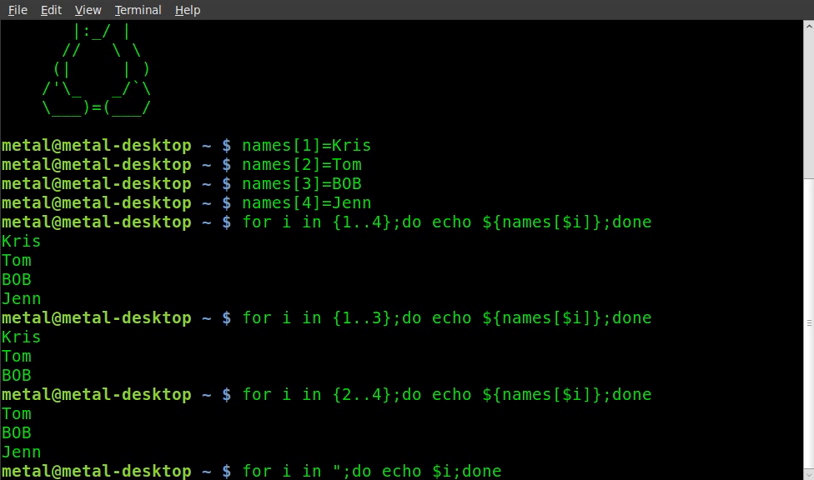
pyautogui.write('${')
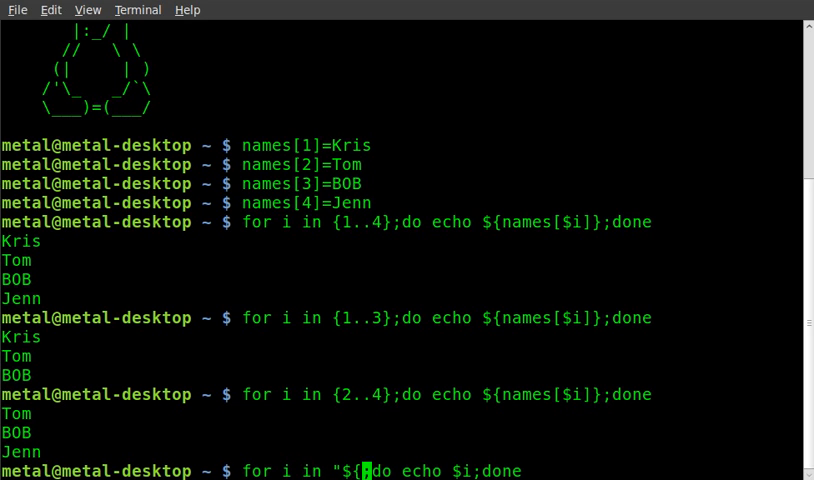
pyautogui.write('ames[@')
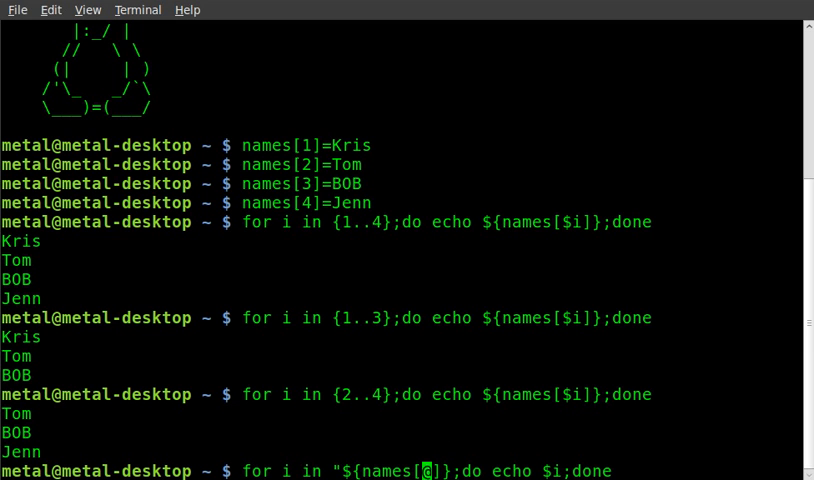
pyautogui.moveTo(341, 393)
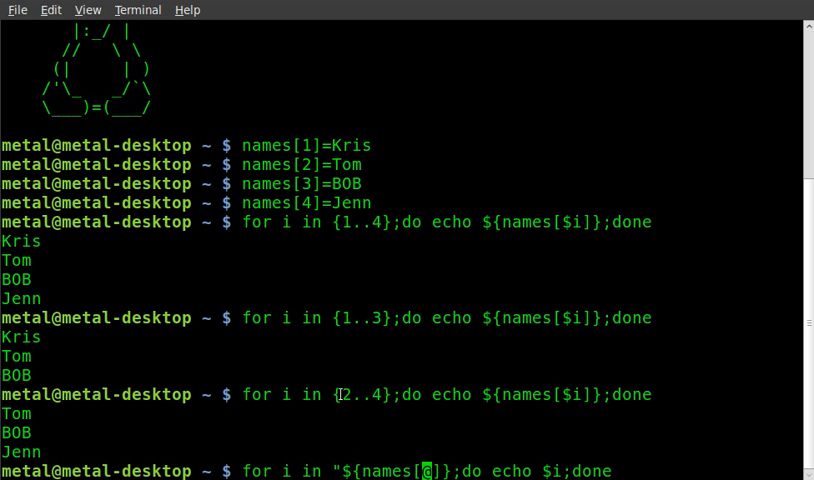
pyautogui.moveTo(150, 302)
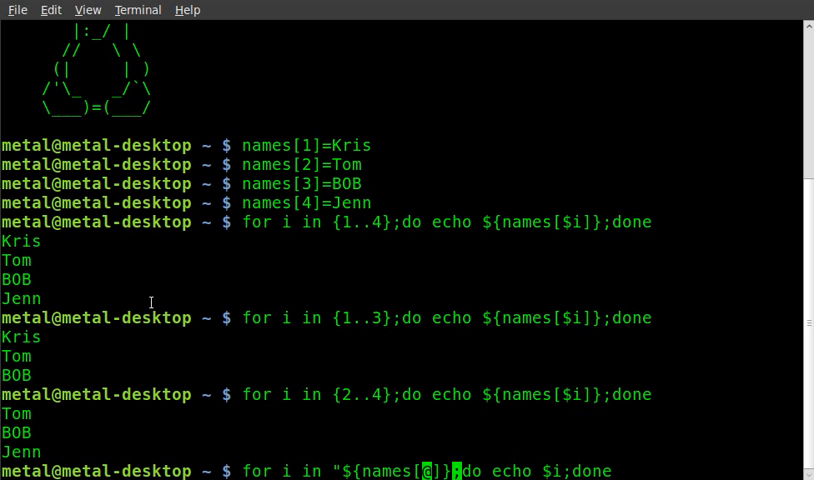
pyautogui.moveTo(269, 386)
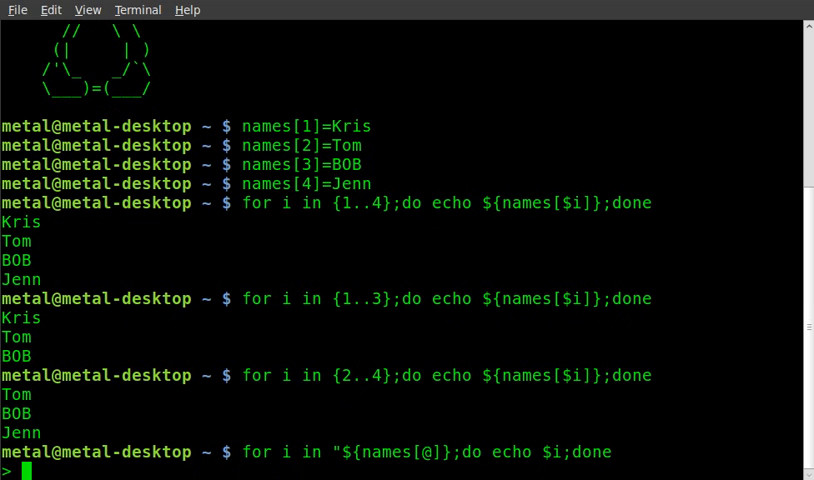
pyautogui.press('ctrl+c')
pyautogui.write('for i in "${names[@]}";do echo $i;done')
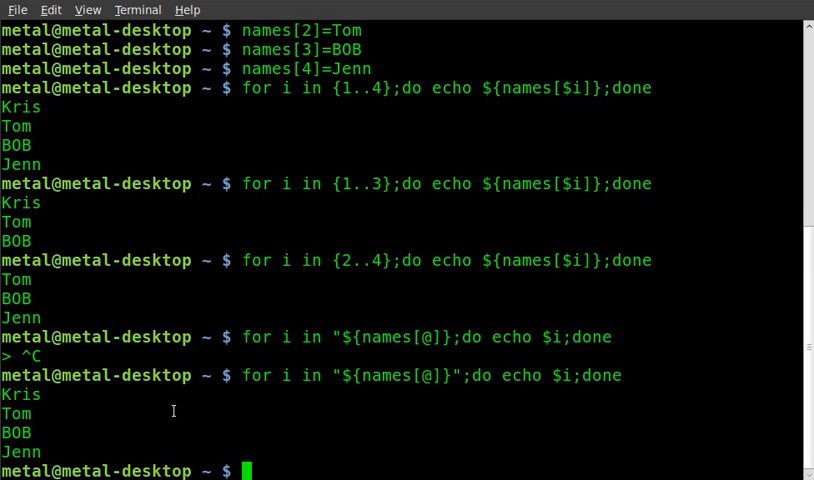
# Step: Run the corrected all-elements loop, store TAMMY at names[14], and rerun the loop
pyautogui.press('Return')
pyautogui.write('names[14]=n')
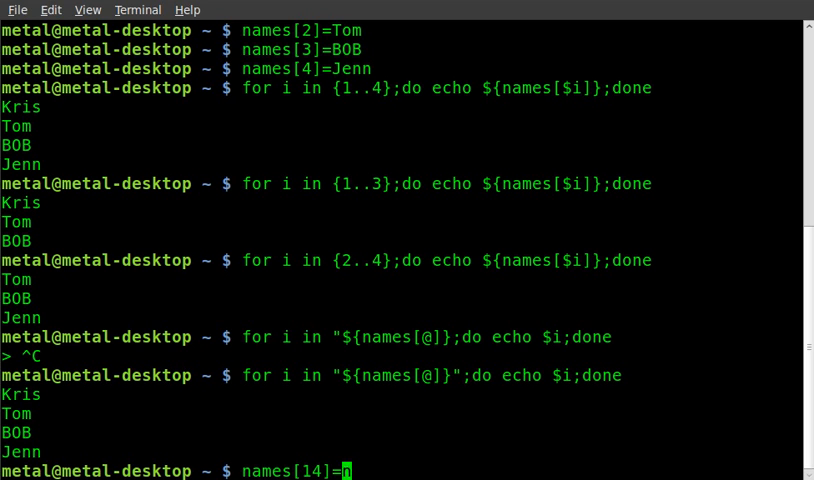
pyautogui.write('TAMMY')
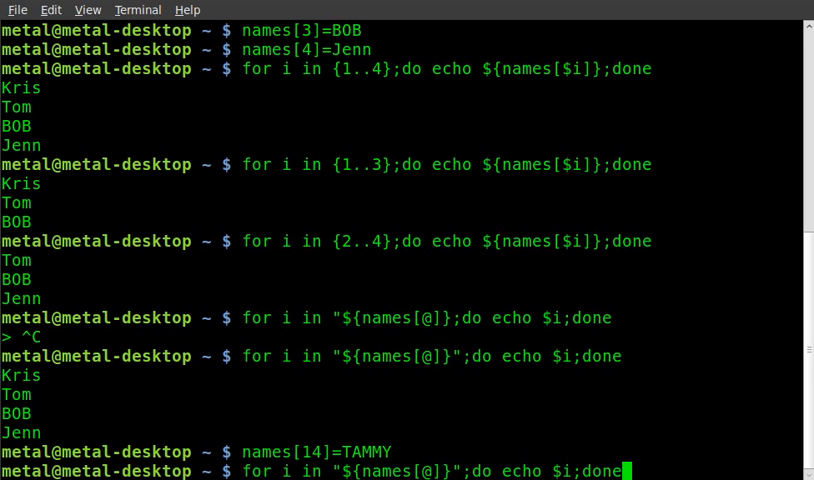
pyautogui.press('Return')
pyautogui.write('for i in {1..5};do echo ${names[$i]};done')
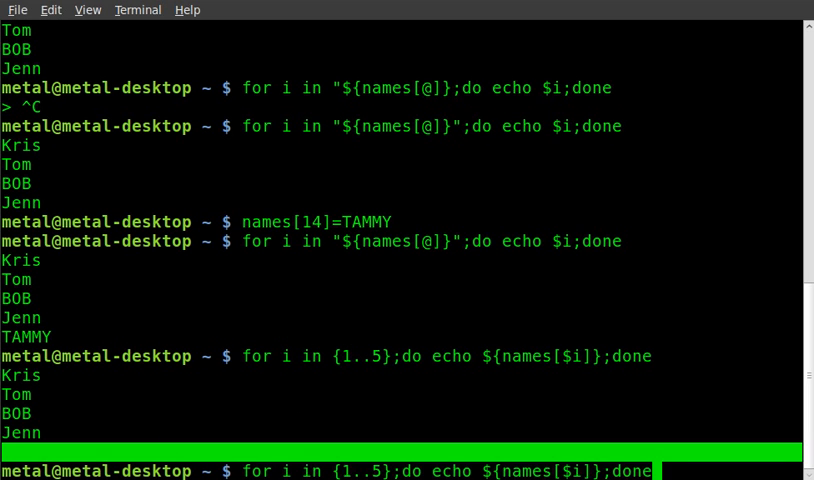
pyautogui.moveTo(387, 470)
pyautogui.write('14')
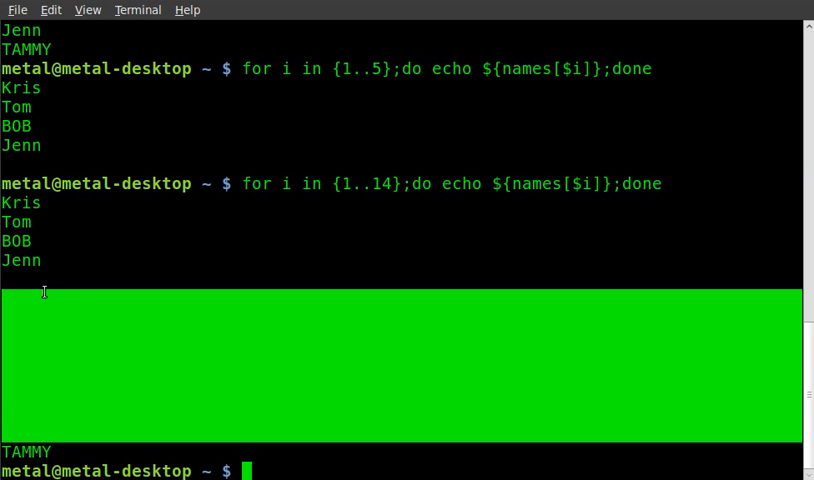
pyautogui.moveTo(90, 416)
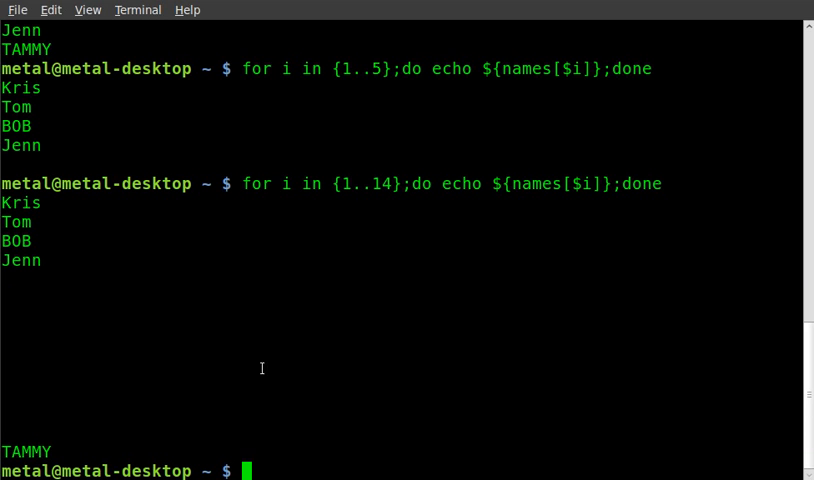
# Step: Run for i in "${names[@]}";do echo $i;done to list all five names
pyautogui.write('for i in "${names[@]}";do echo $i;done')
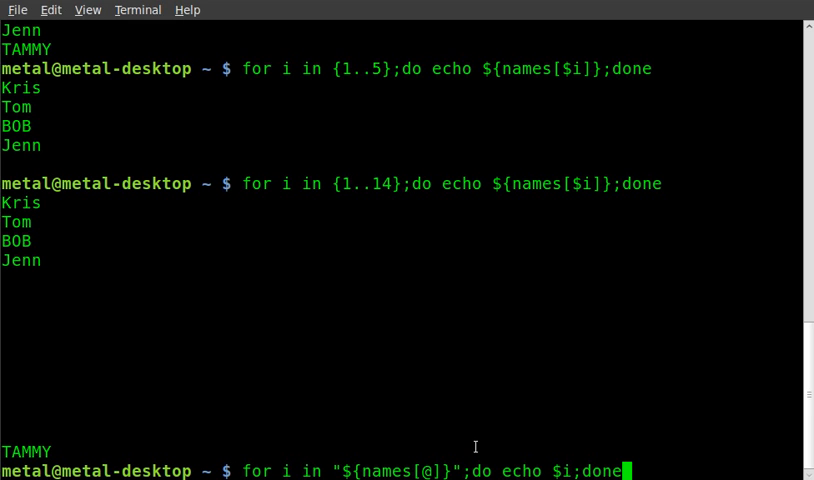
pyautogui.moveTo(336, 458)
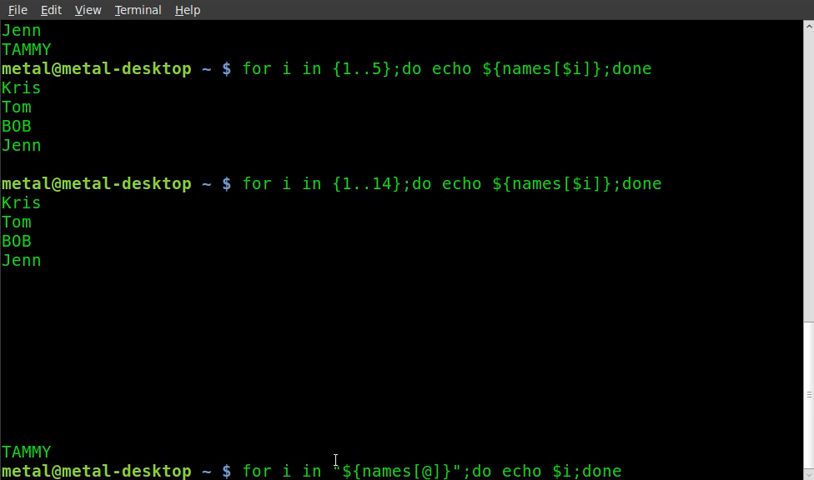
pyautogui.doubleClick(287, 471)
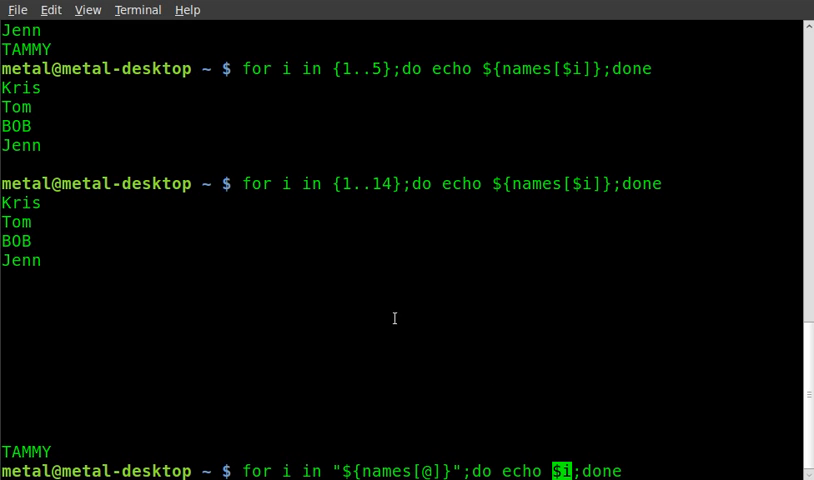
pyautogui.press('Return')
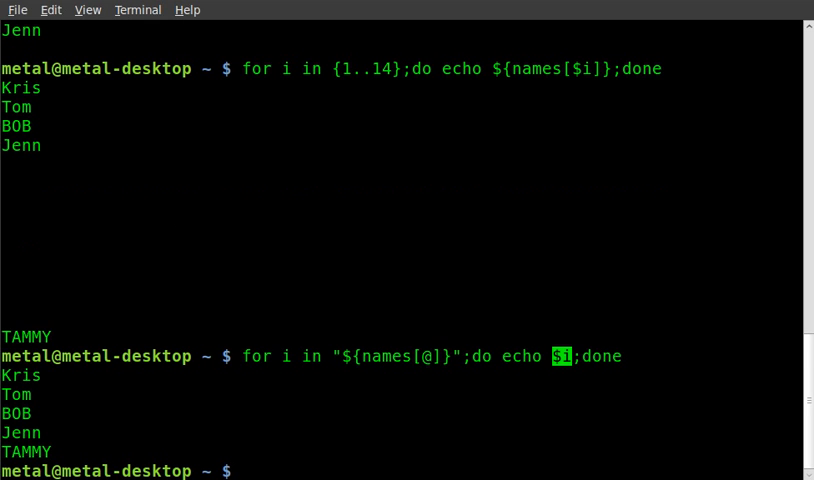